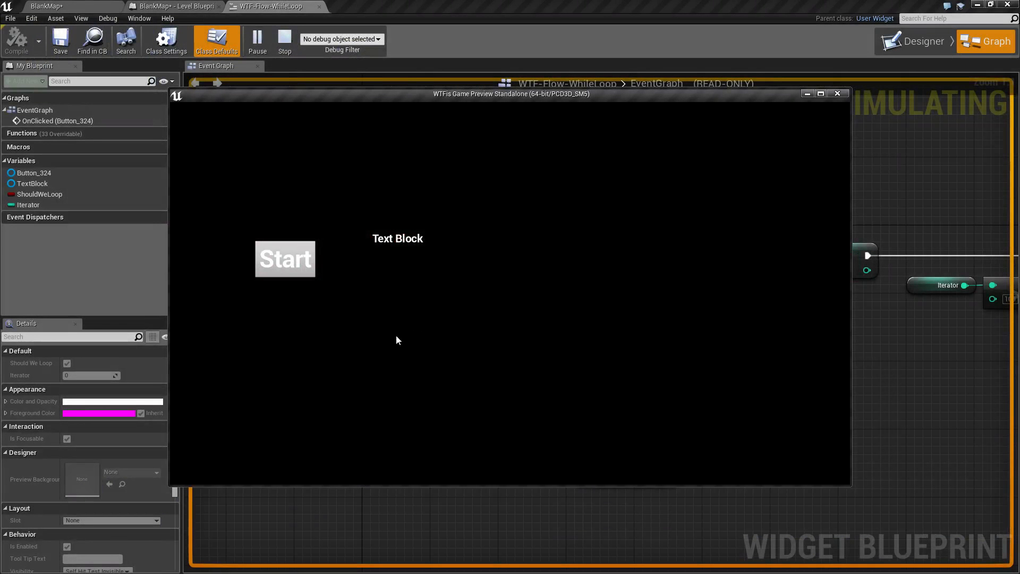
mouse_move(336, 311)
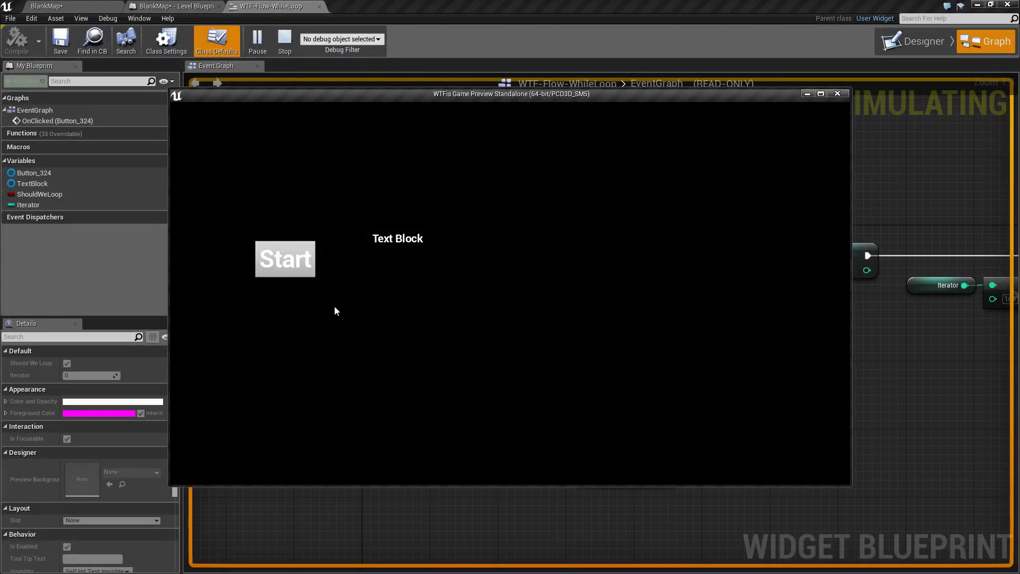
Run the WhileLoop with Start, confirm the text shows 101, and close the preview.
left_click(284, 258)
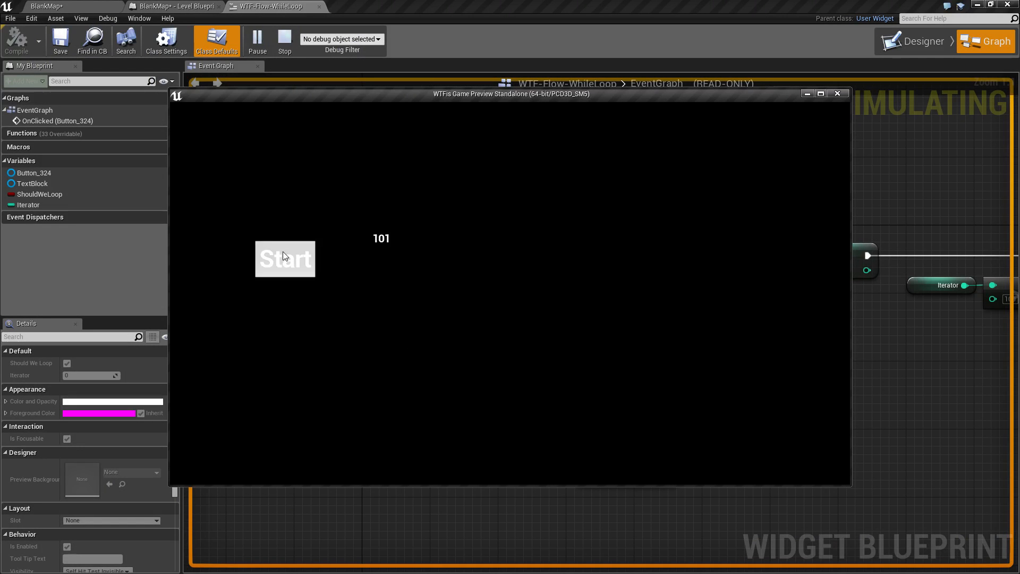
mouse_move(385, 248)
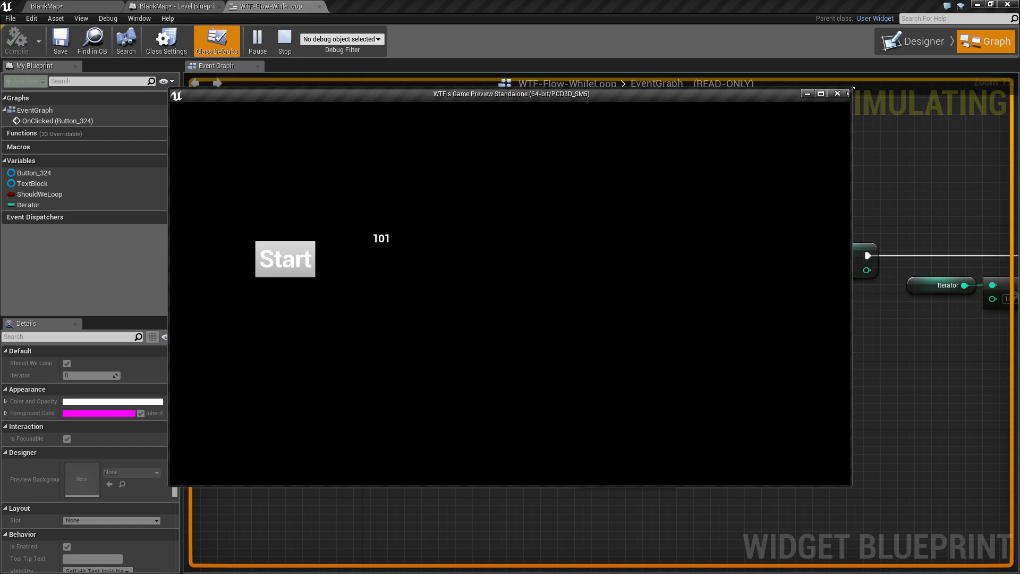
left_click(285, 40)
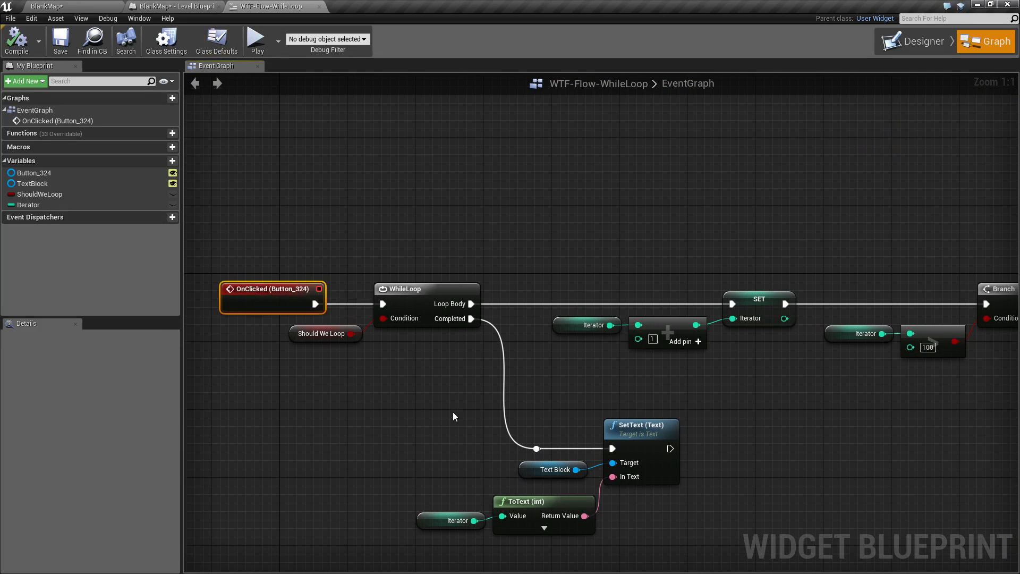
mouse_move(382, 242)
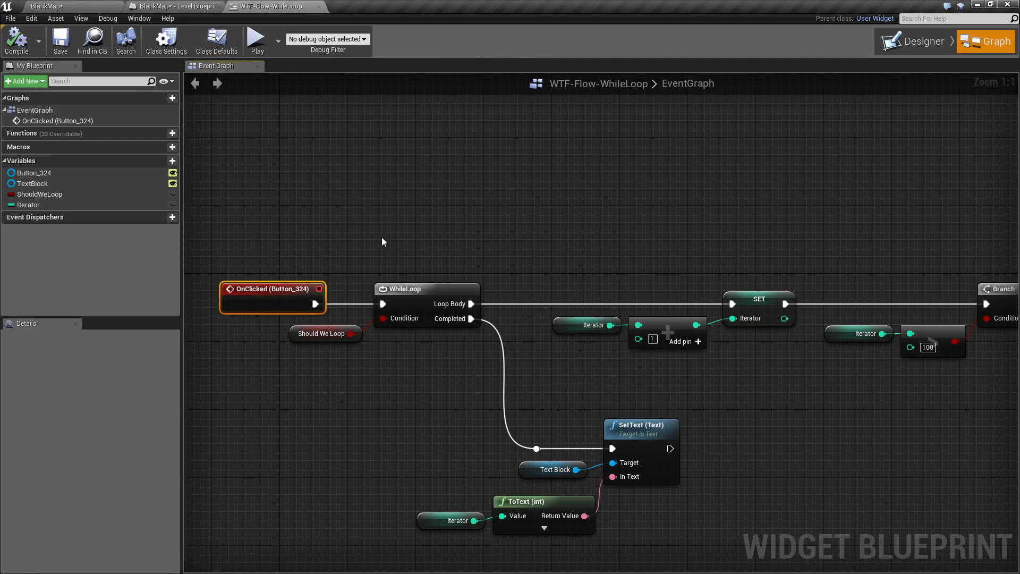
left_click(426, 289)
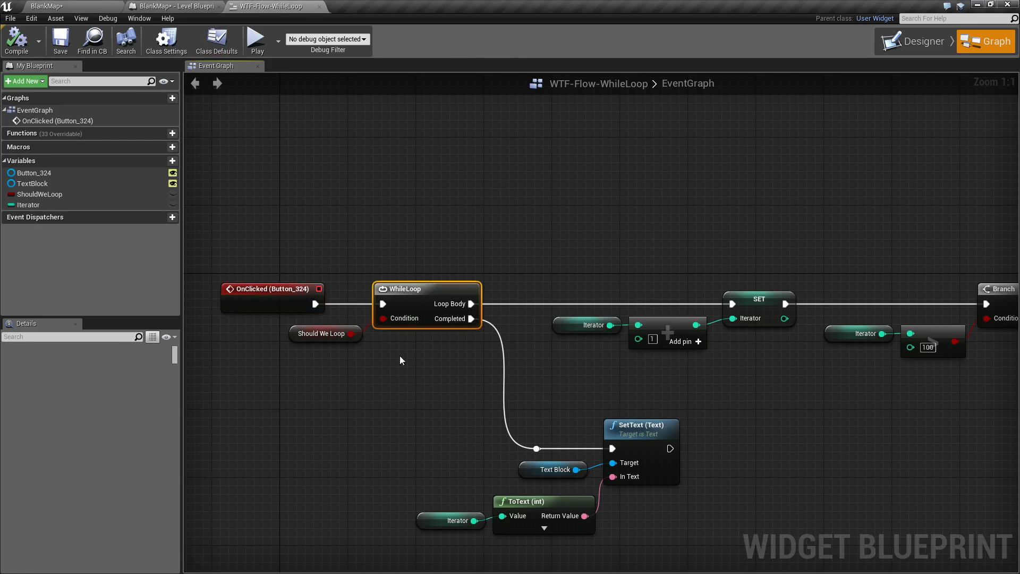
mouse_move(383, 304)
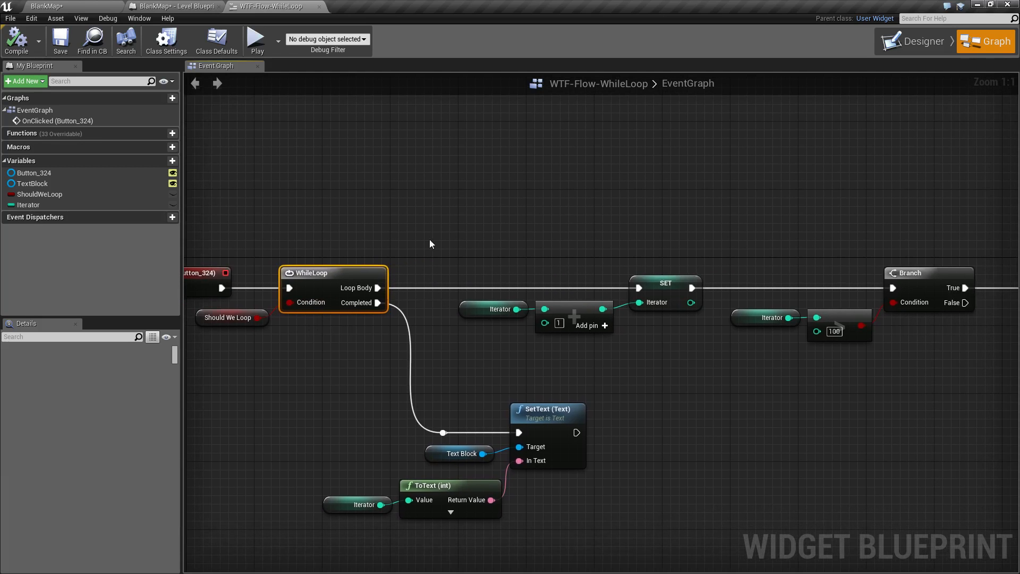
left_click_drag(443, 235, 930, 345)
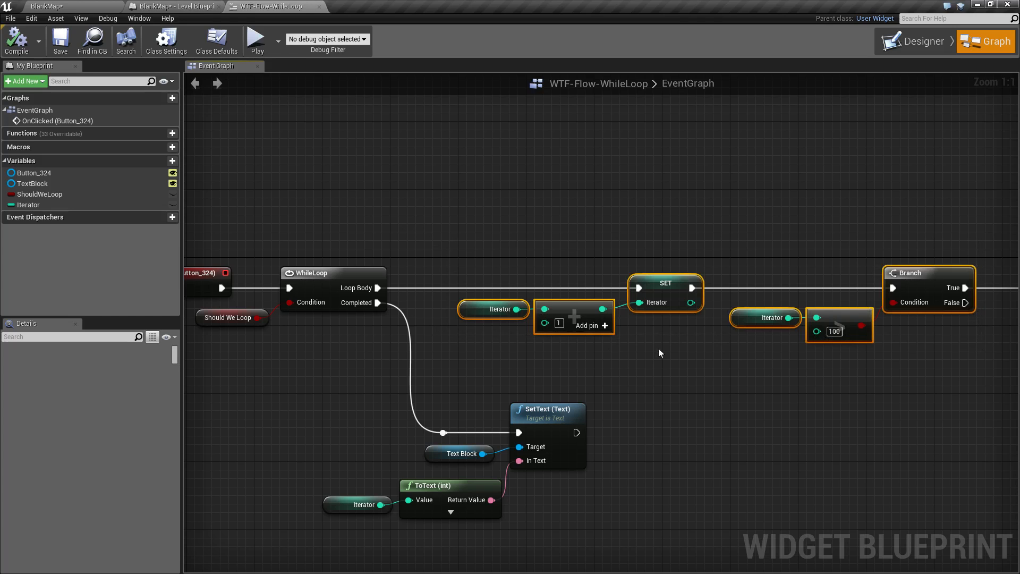
mouse_move(499, 208)
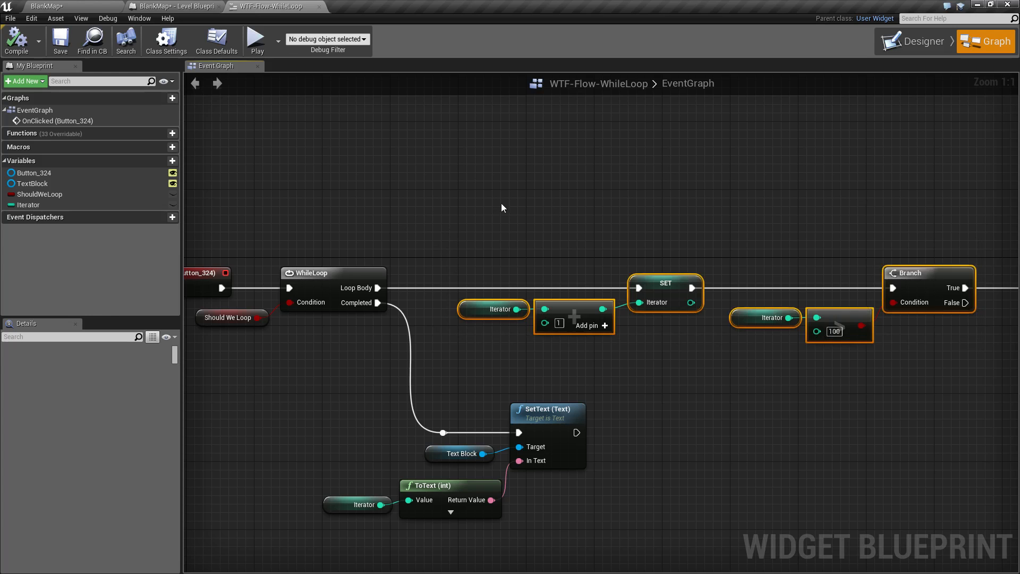
left_click(229, 318)
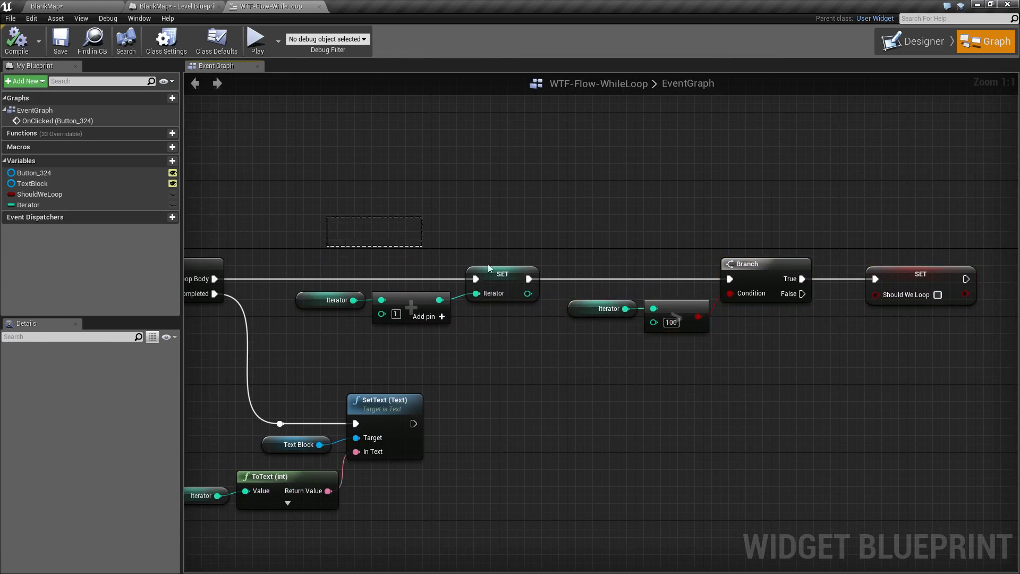
Set the greater-than node's B value to 50, play to confirm 51, then close the preview.
left_click(765, 264)
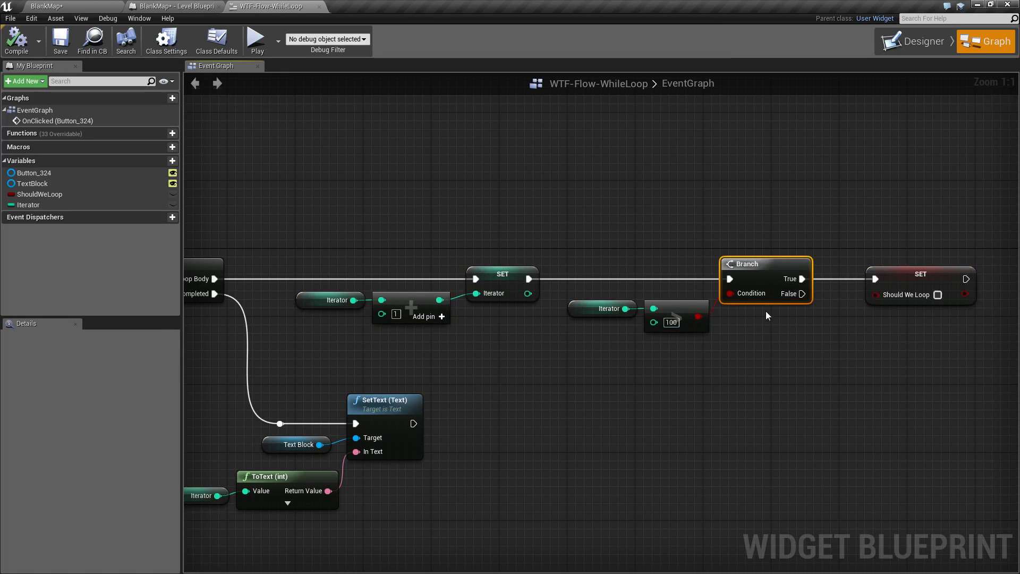
mouse_move(672, 322)
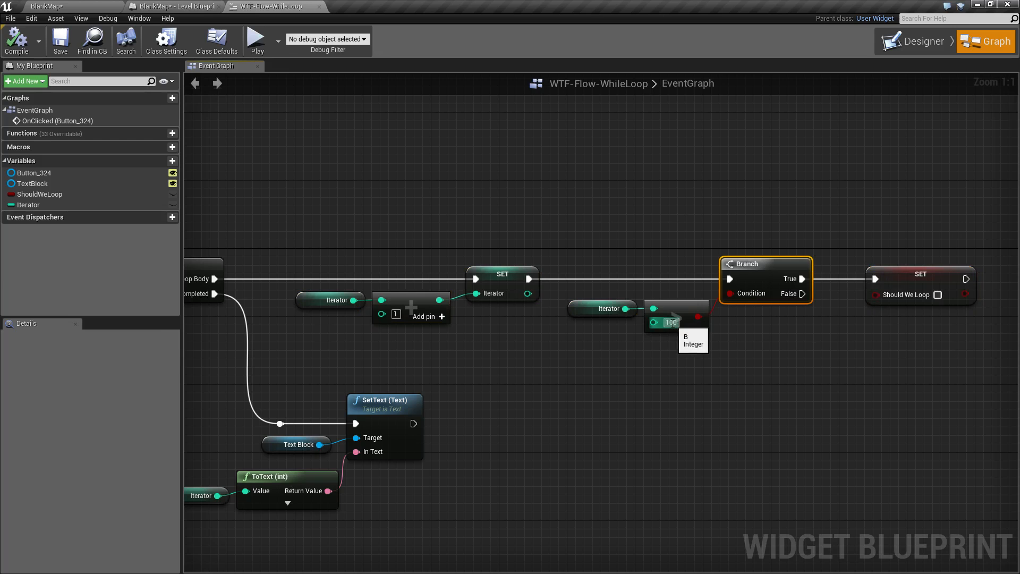
left_click(919, 274)
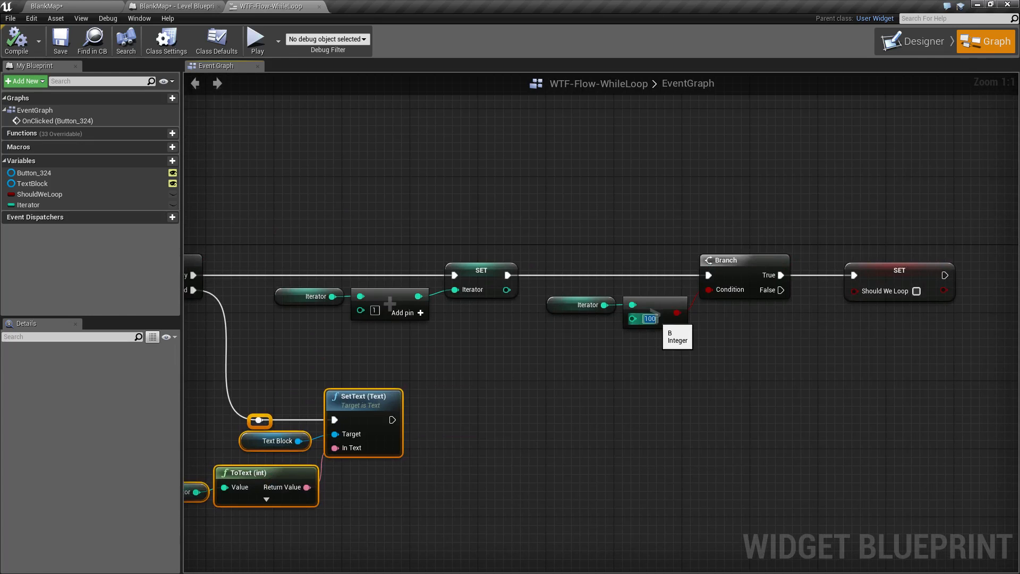
type("50")
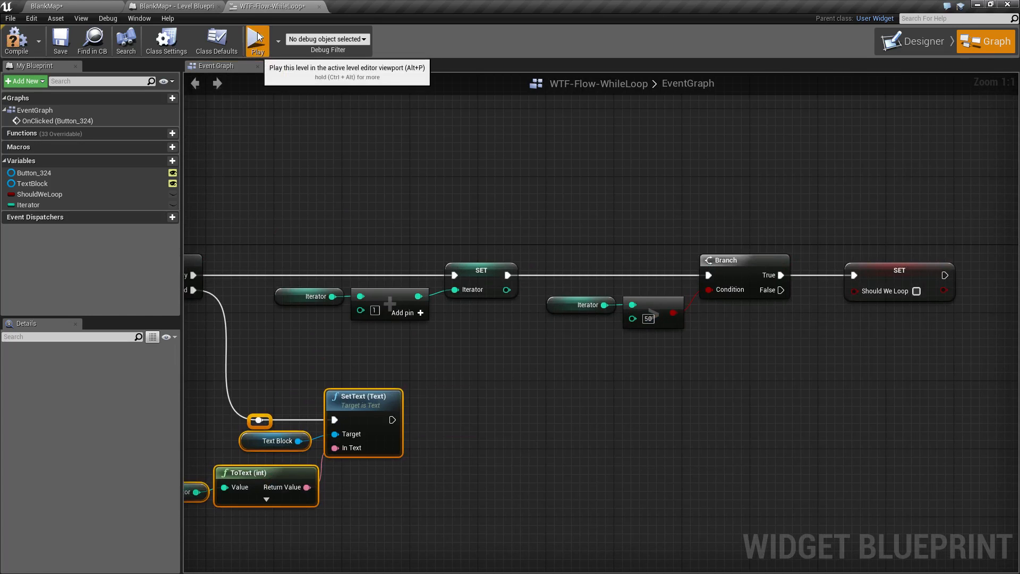
left_click(257, 40)
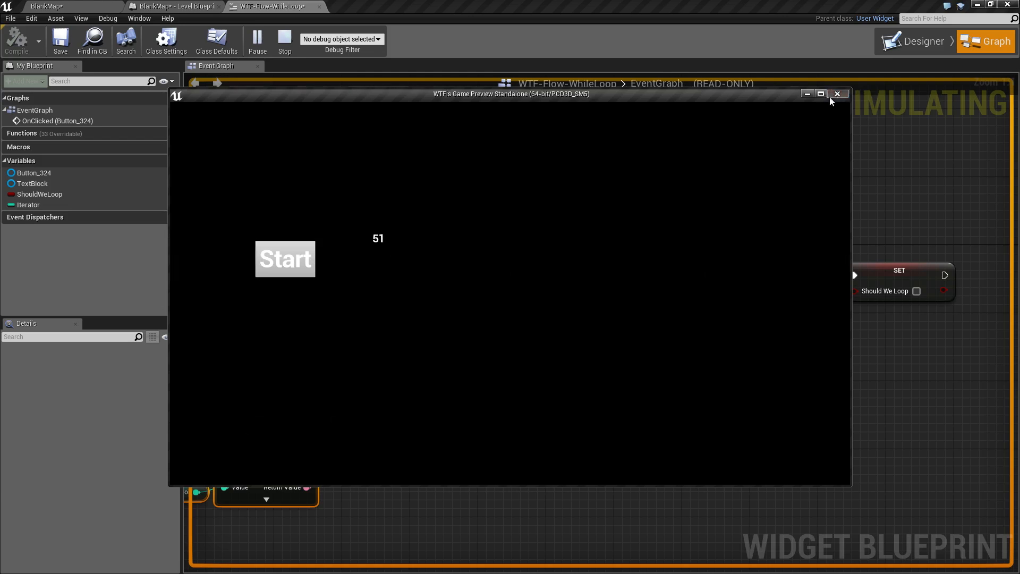
left_click(837, 93)
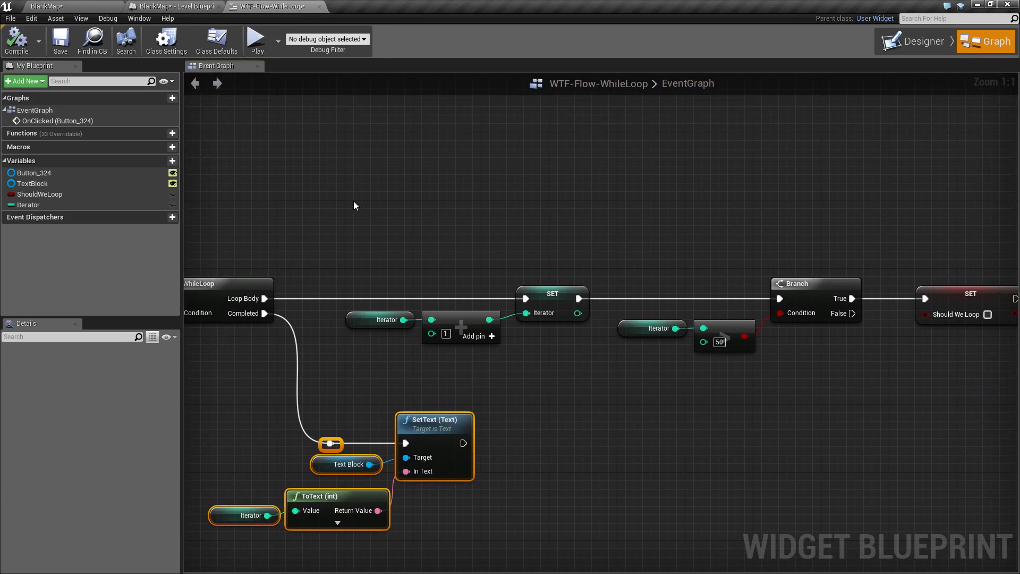
scroll("down", 3)
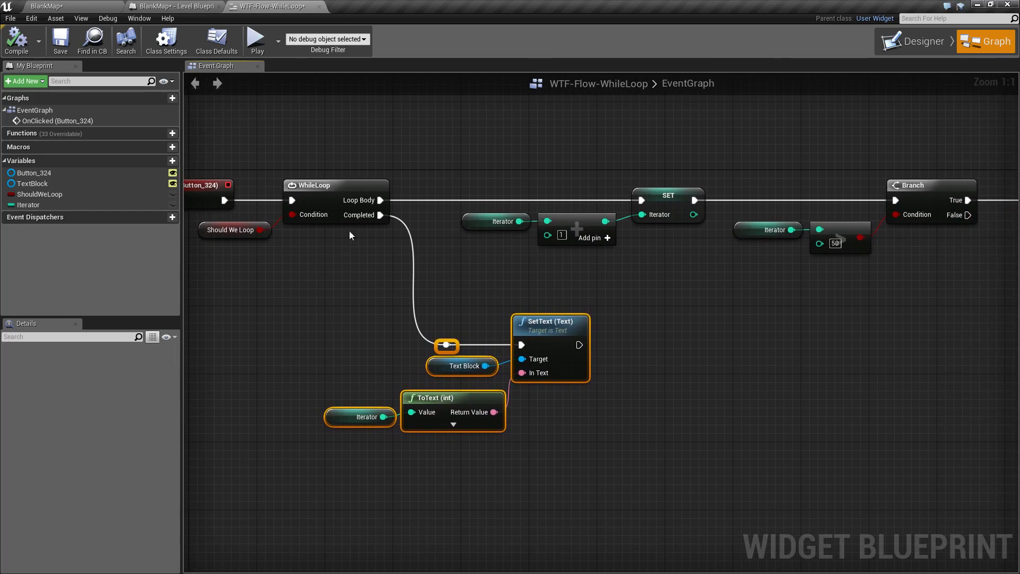
mouse_move(541, 278)
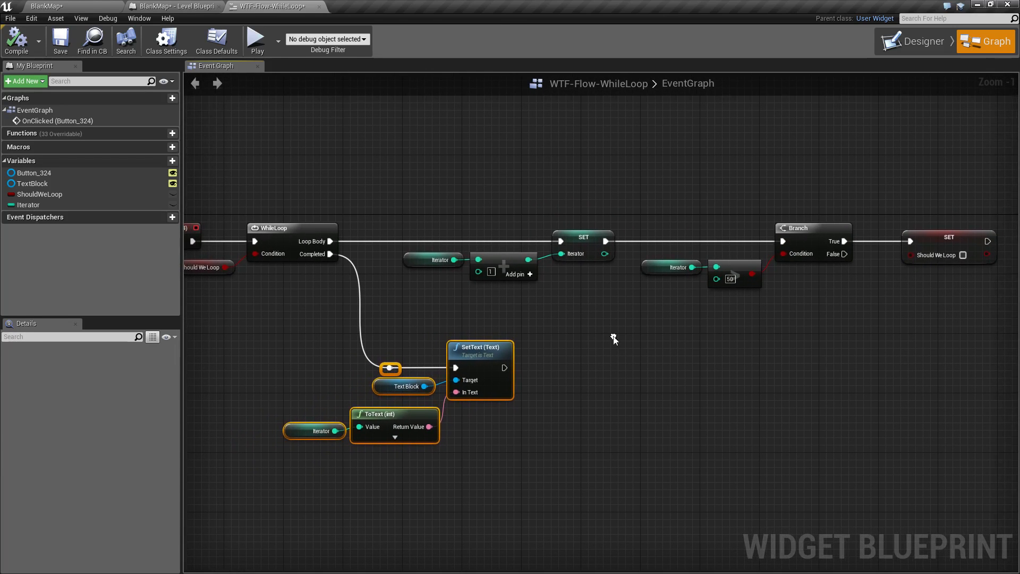
Select ShouldWeLoop, read the Play In Editor infinite-loop entry in Message Log, then close it.
left_click(226, 273)
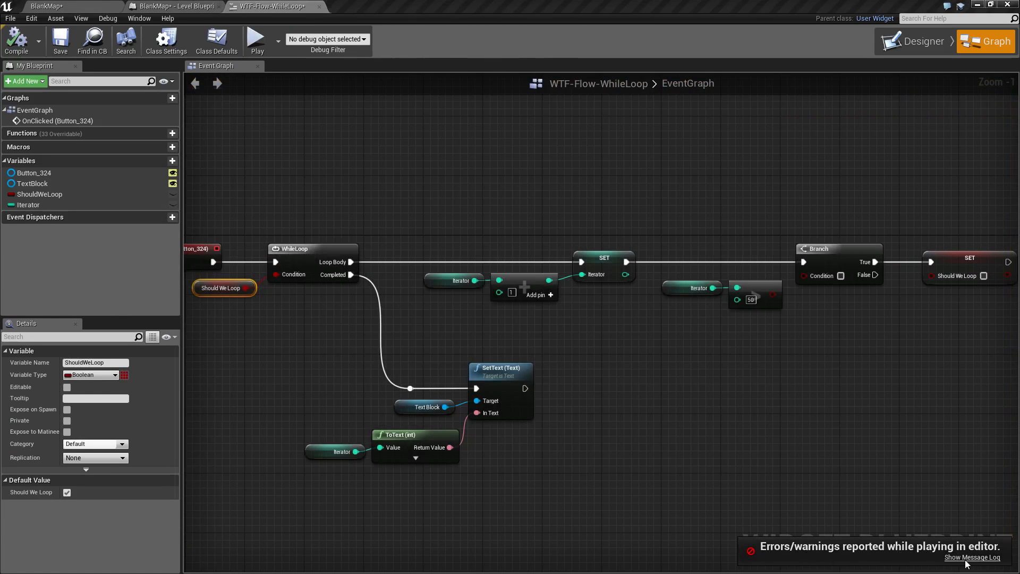
left_click(972, 558)
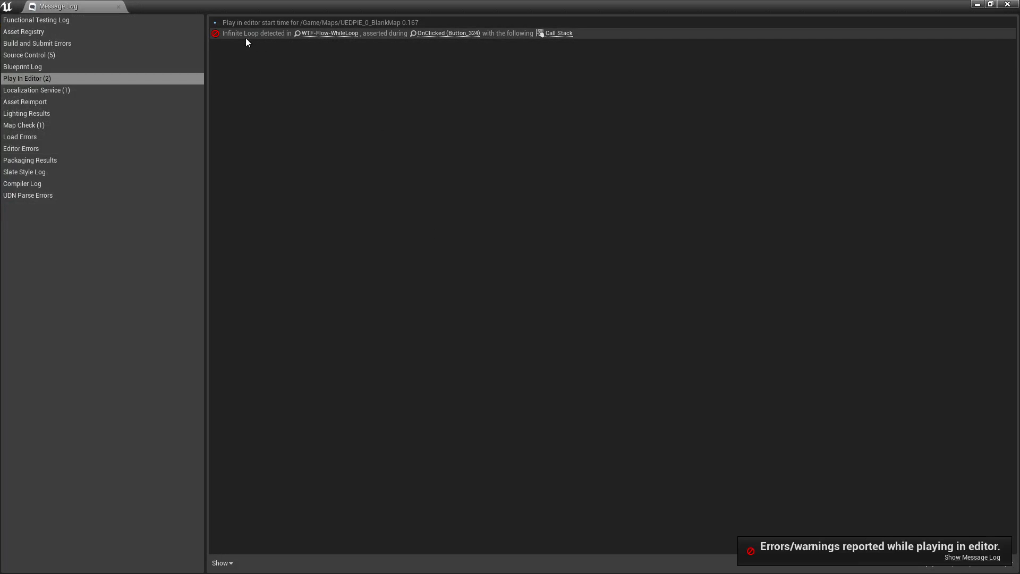
mouse_move(239, 34)
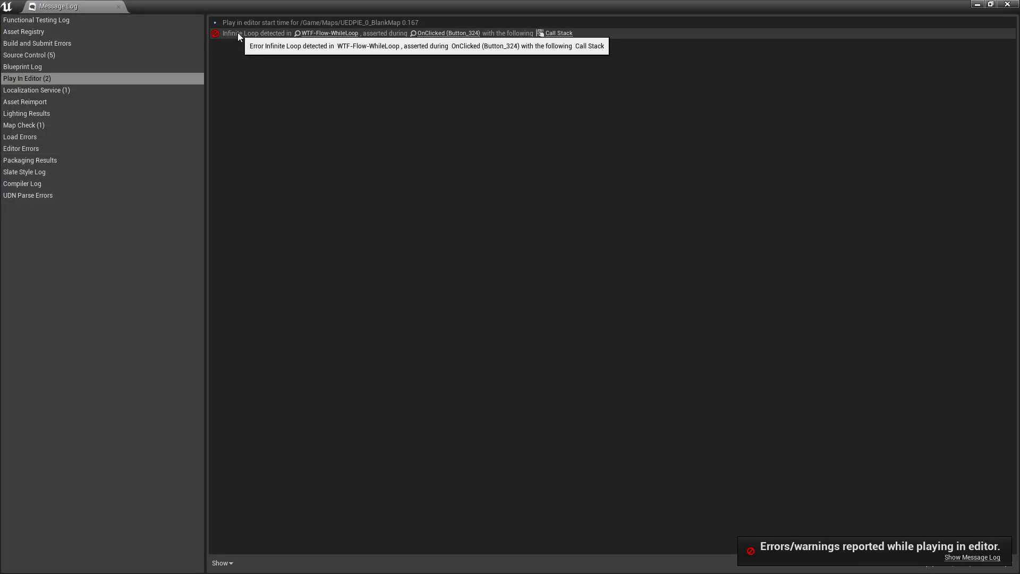
left_click(329, 33)
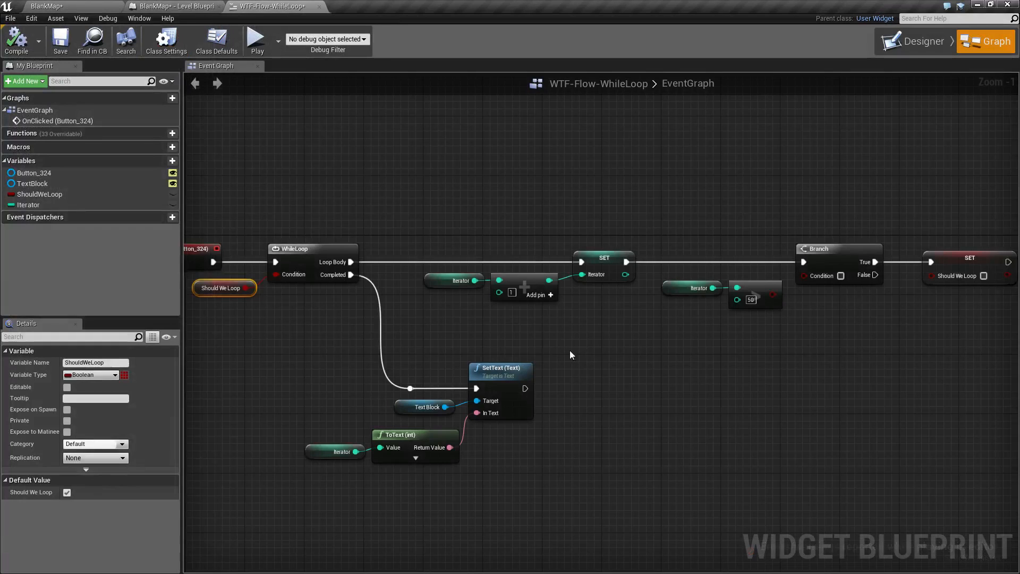
left_click_drag(571, 354, 606, 355)
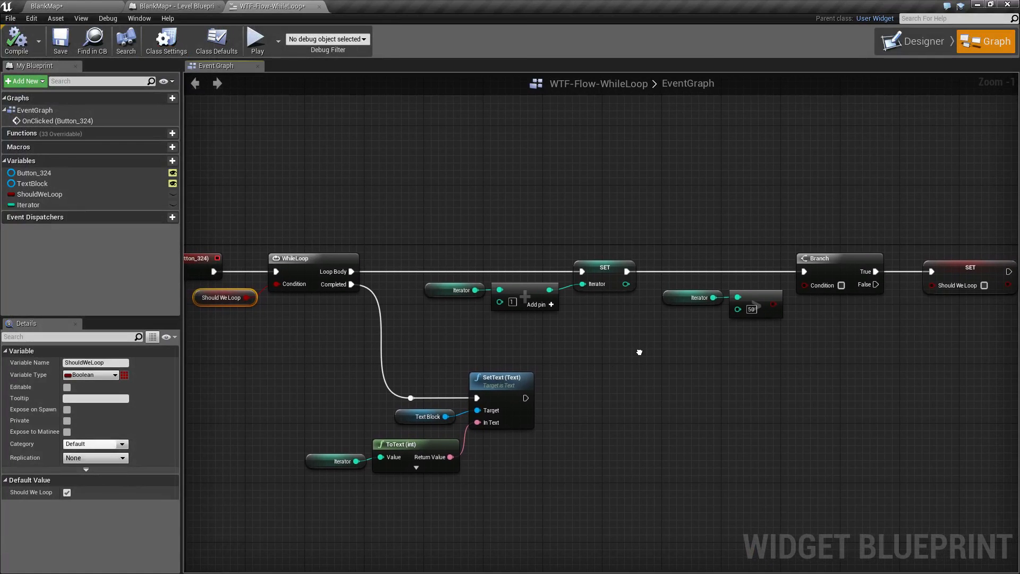
left_click_drag(640, 352, 616, 340)
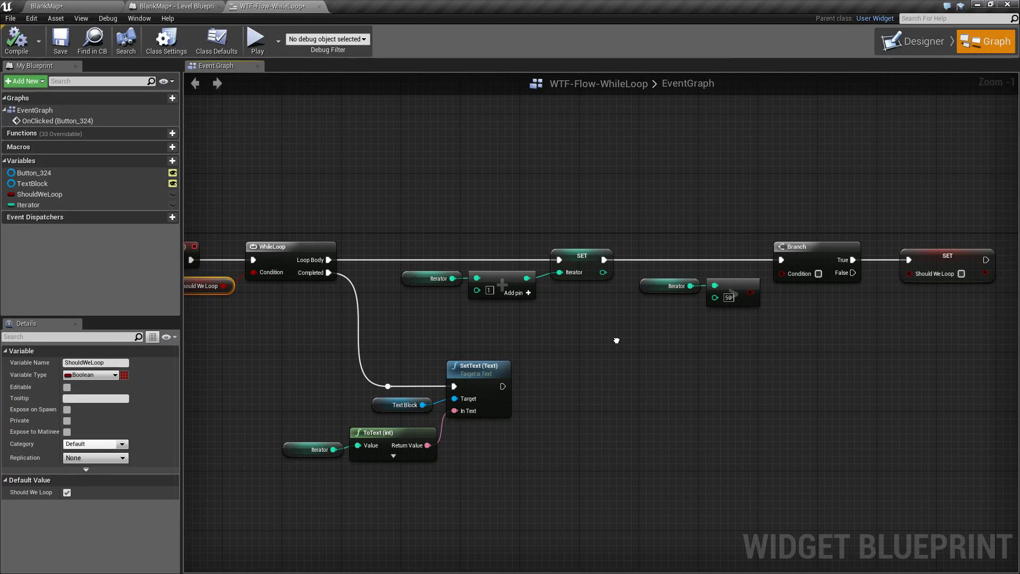
mouse_move(635, 357)
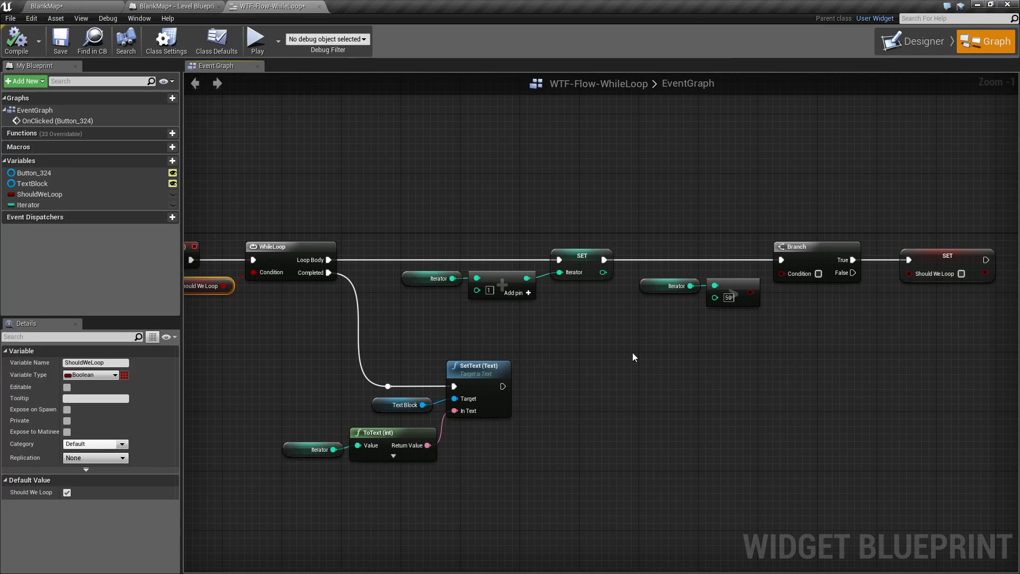
mouse_move(477, 222)
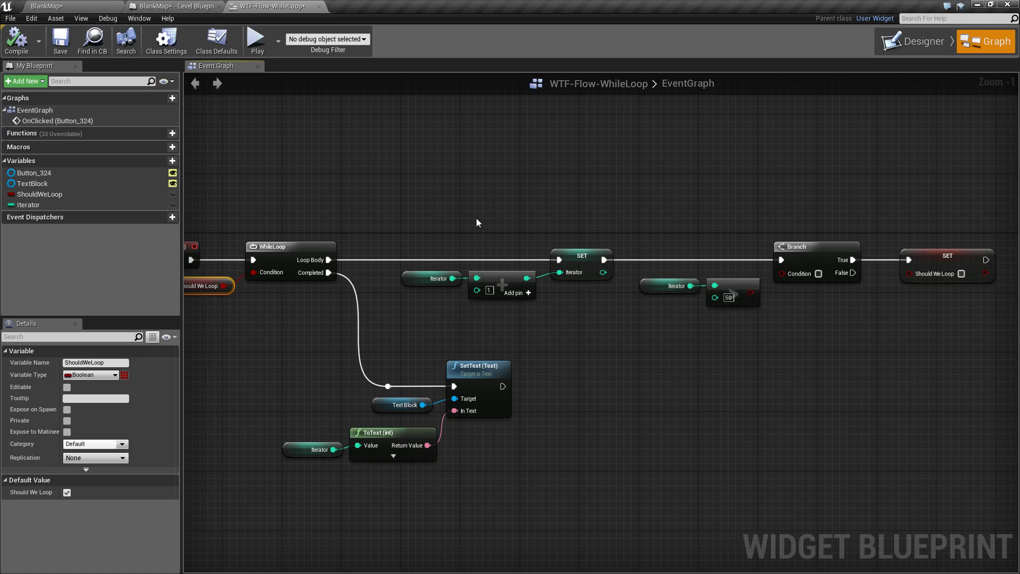
mouse_move(528, 203)
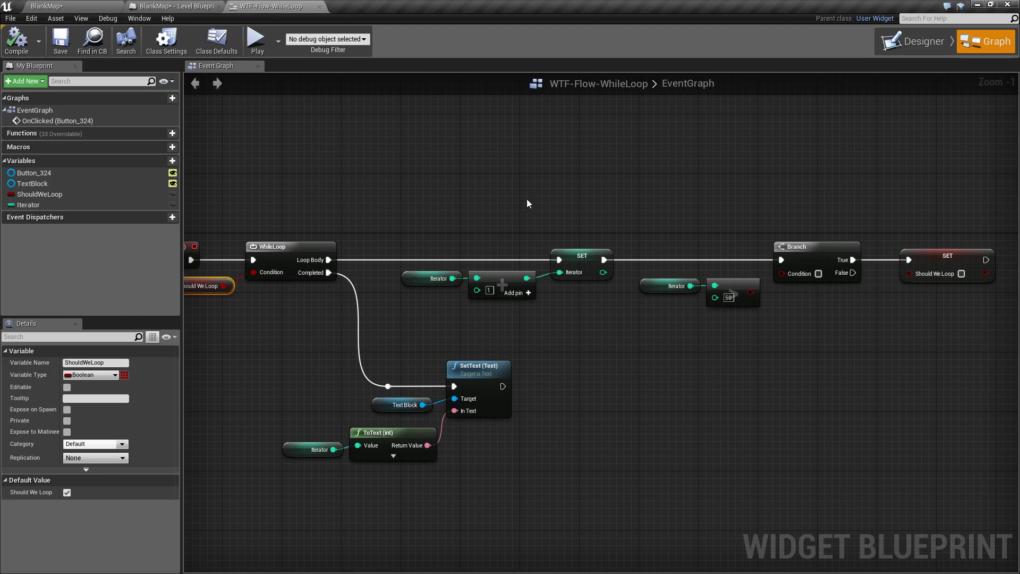